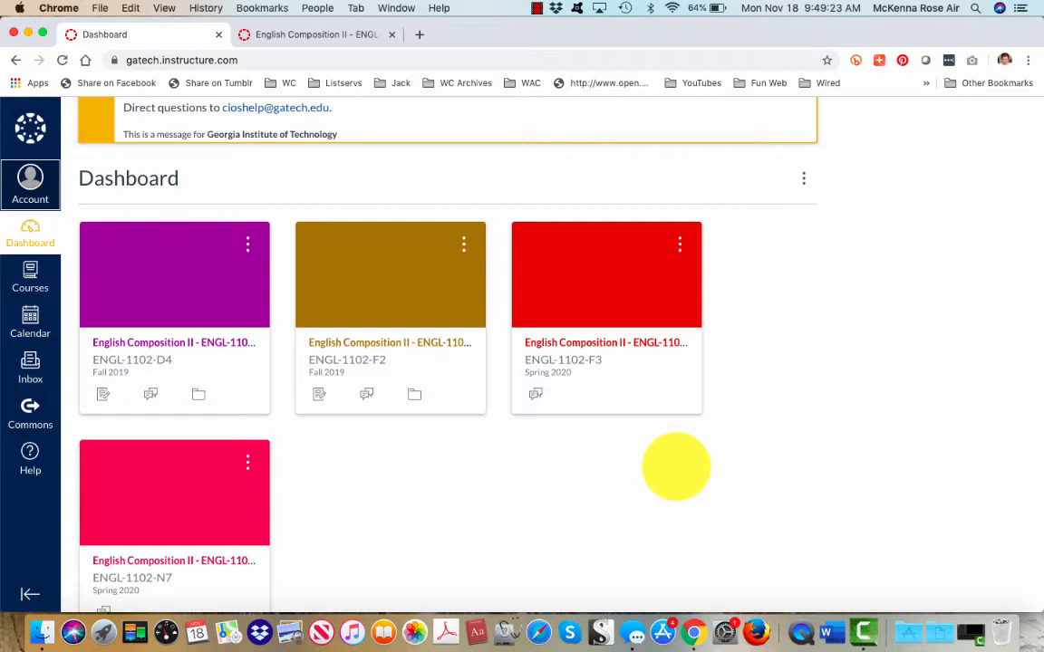
pyautogui.moveTo(29, 182)
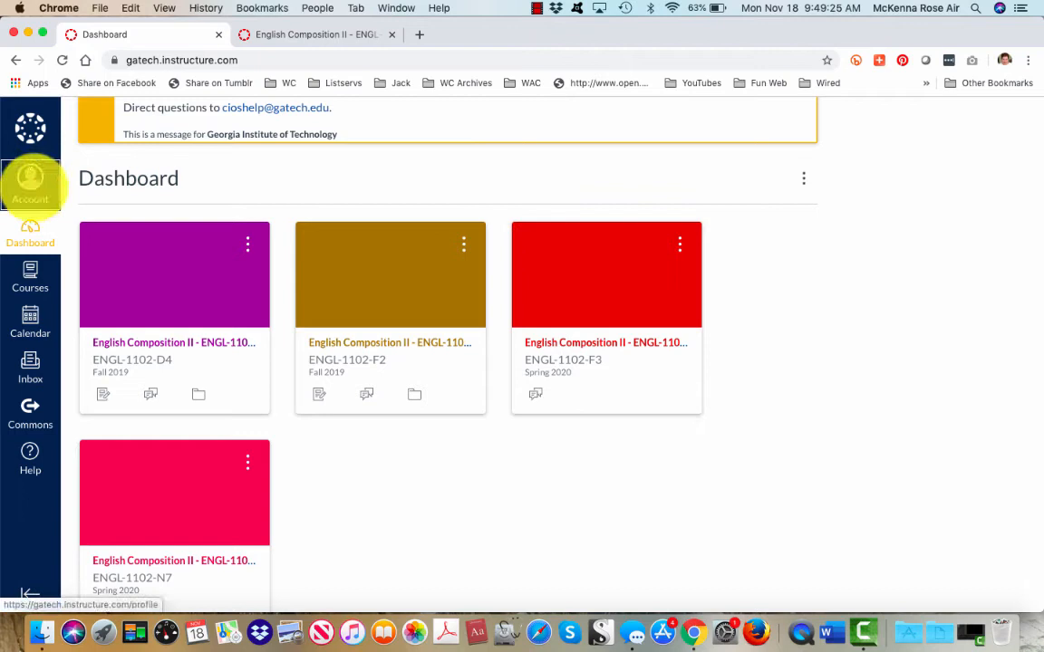
# Go from the course dashboard to the user's account settings page via the Account menu
pyautogui.click(29, 185)
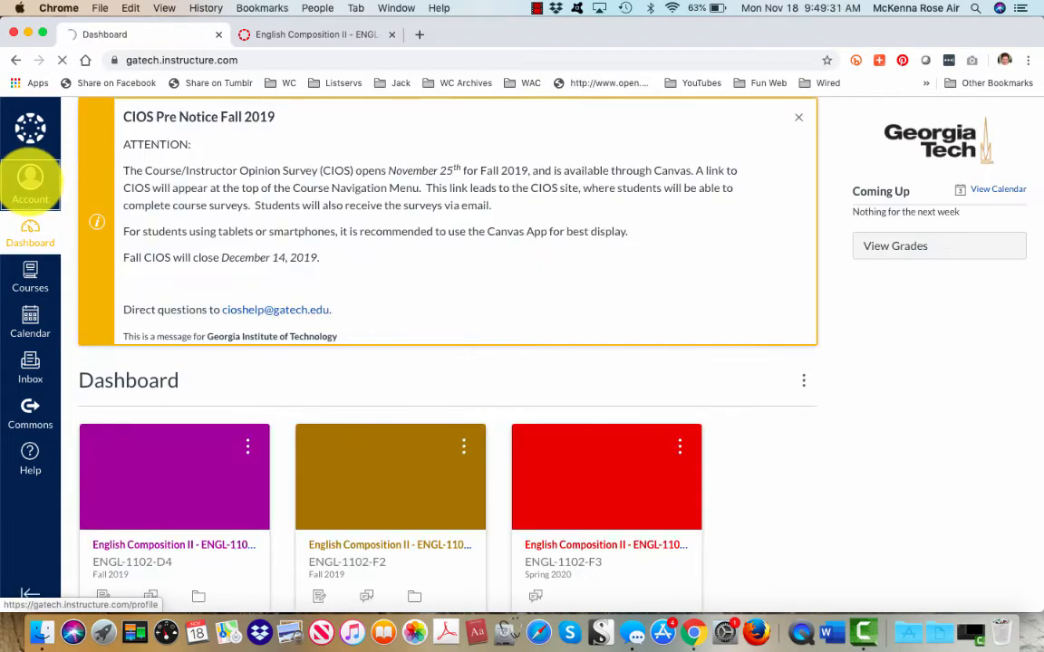
pyautogui.click(29, 185)
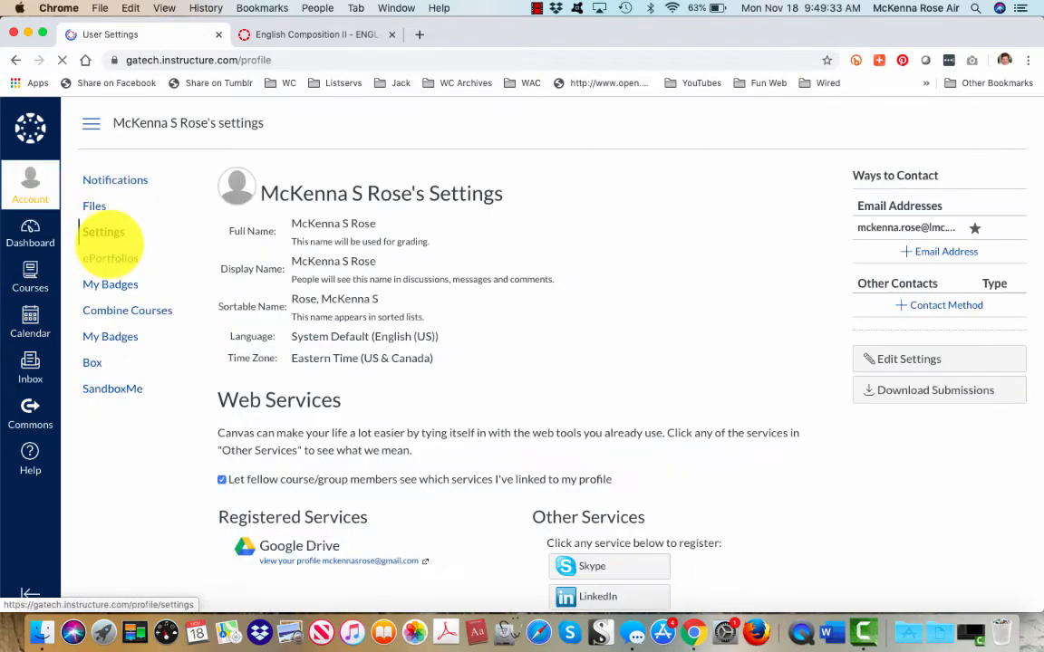
# Show the ePortfolios list and reach the ENGL 1102.D3 ePortfolio welcome page
pyautogui.click(111, 258)
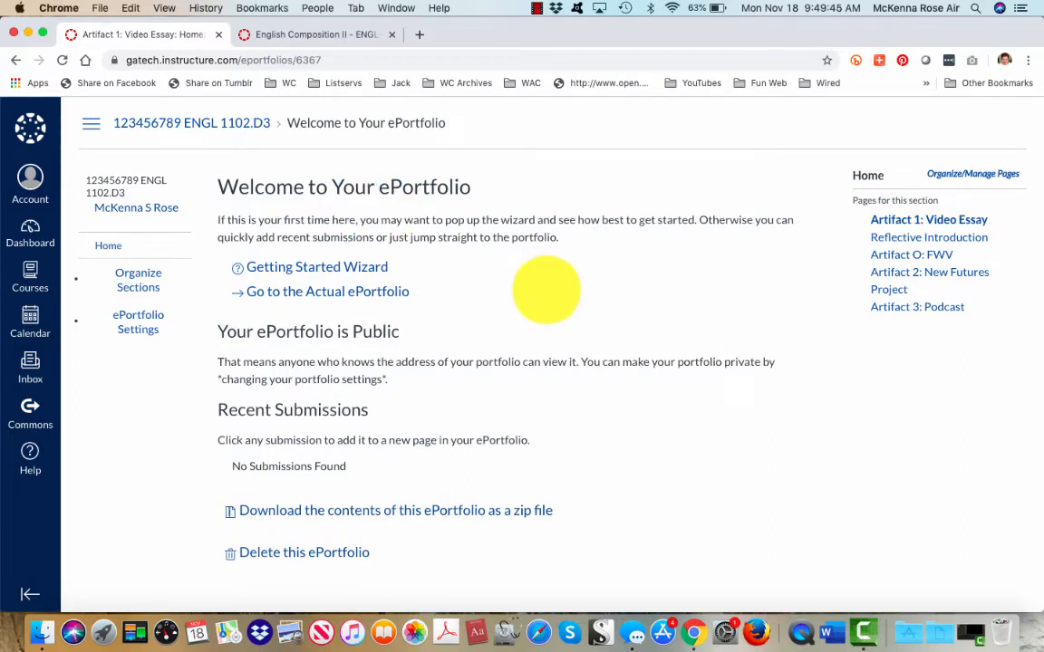
pyautogui.moveTo(408, 330)
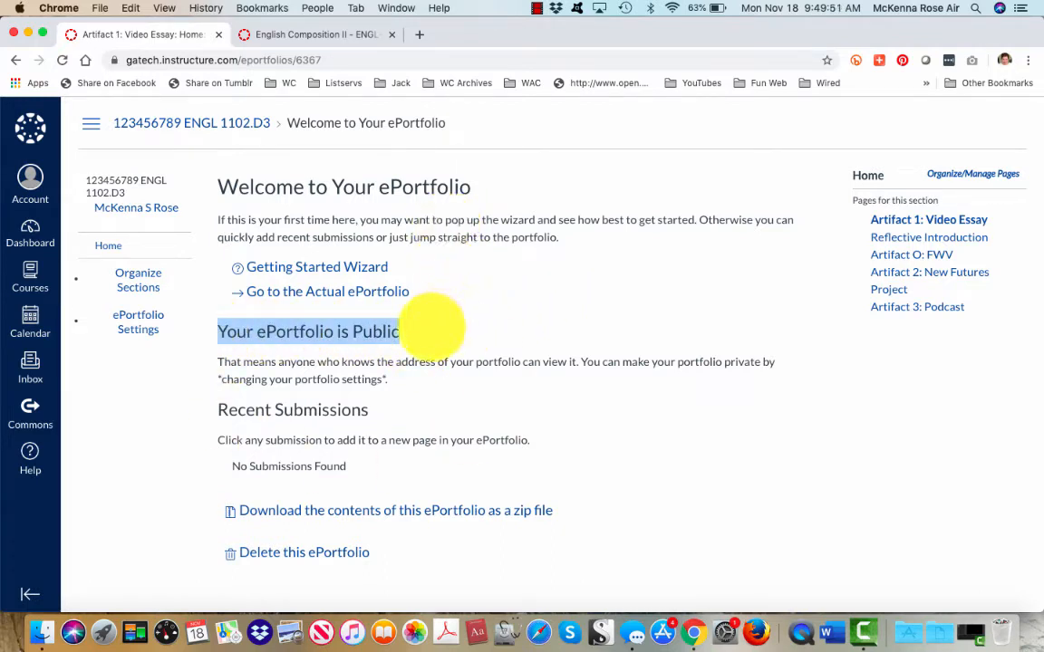
pyautogui.moveTo(239, 371)
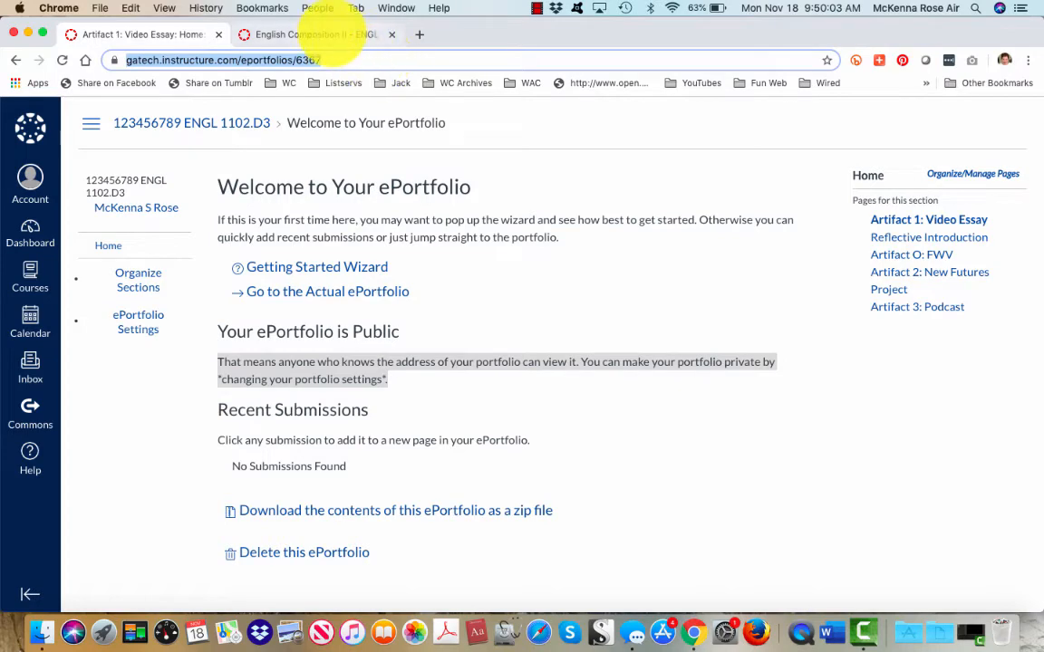
# In the course tab, enter Student View and reach the Final Portfolio assignment under Modules
pyautogui.click(308, 35)
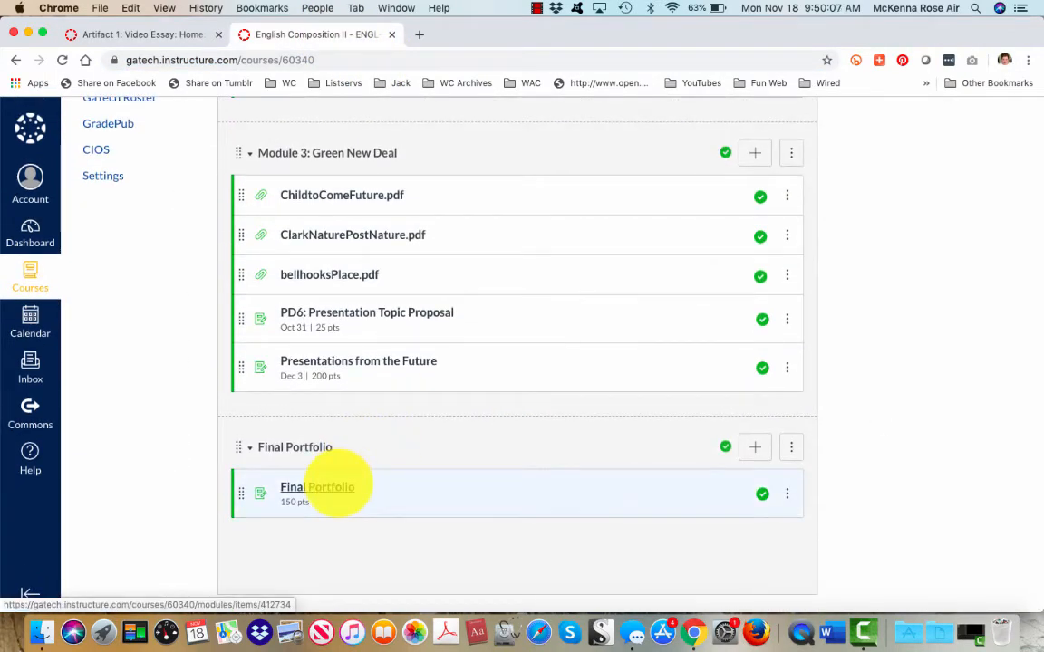
pyautogui.moveTo(317, 493)
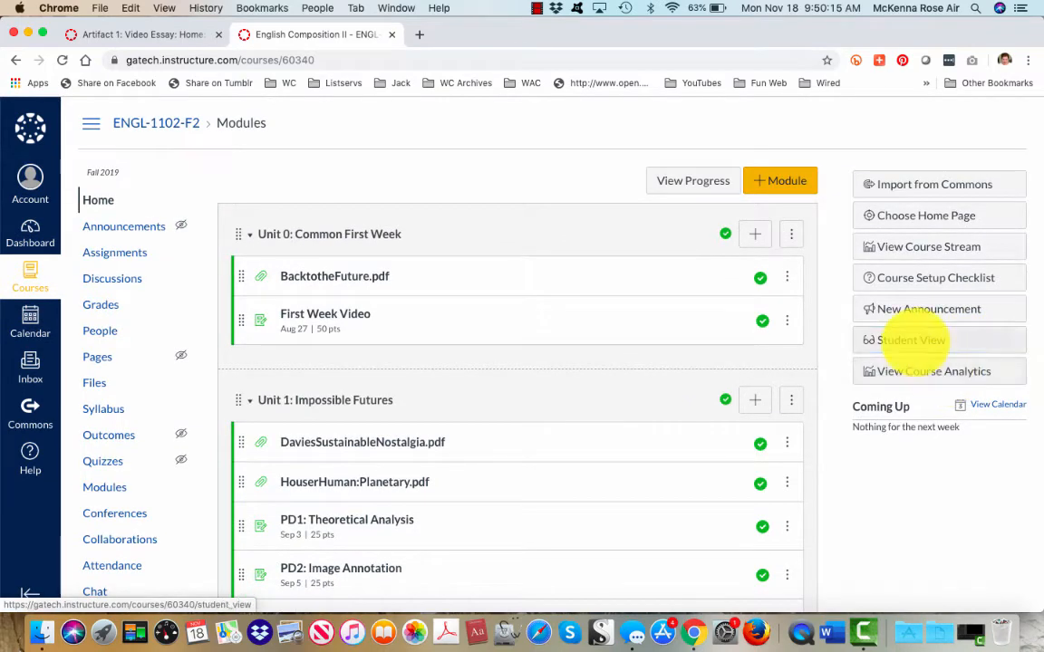
pyautogui.click(910, 341)
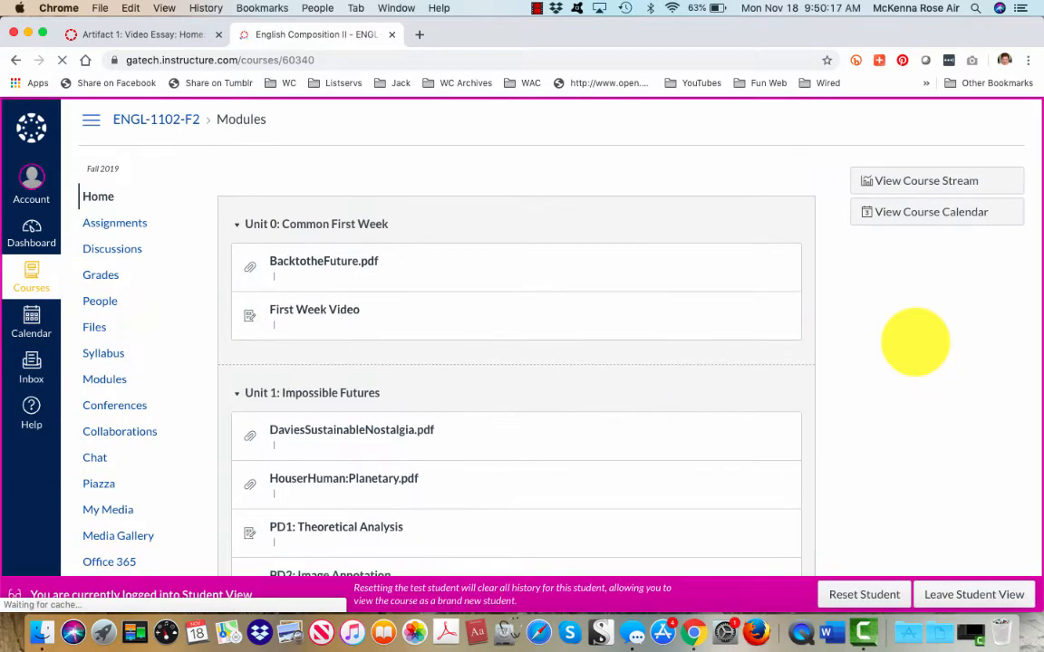
pyautogui.scroll(-3)
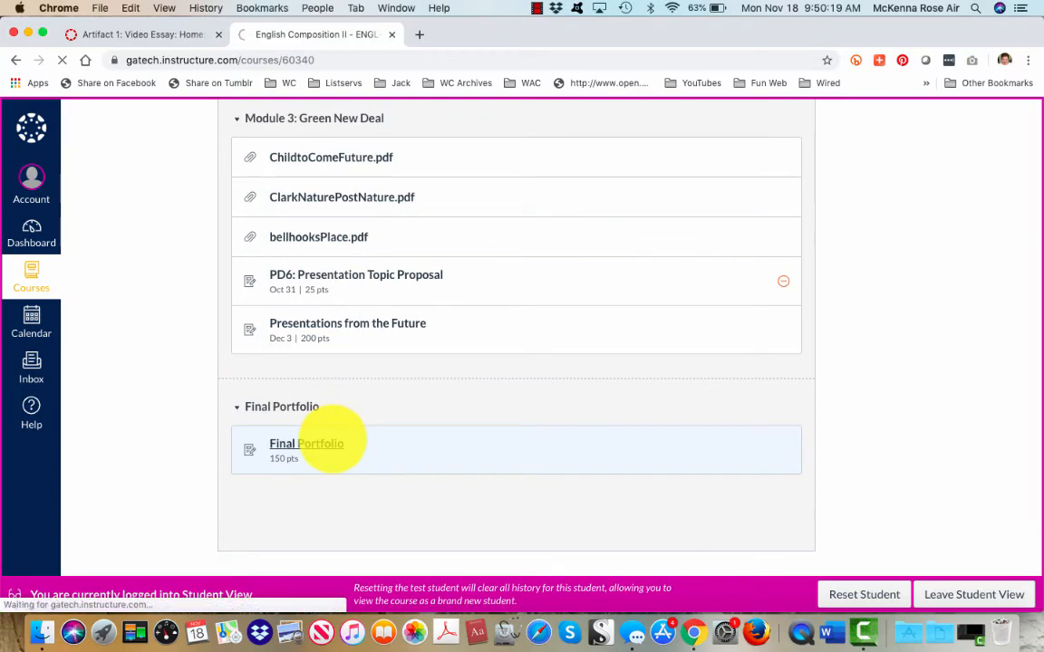
pyautogui.click(307, 444)
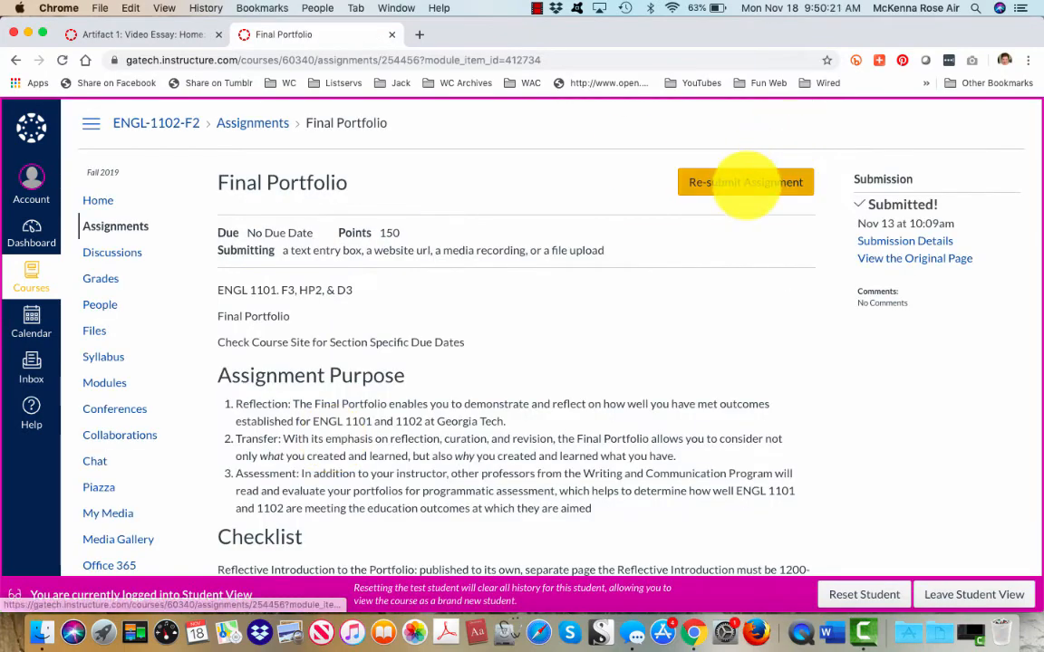
# Start a re-submission for Final Portfolio and confirm it accepts a Website URL
pyautogui.click(746, 181)
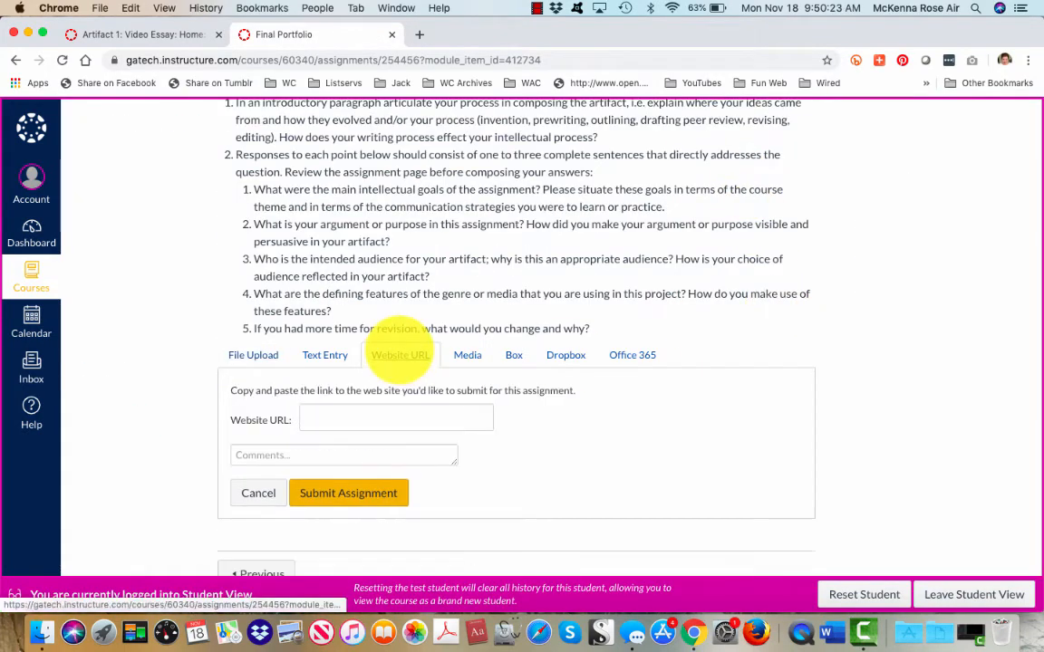
pyautogui.click(395, 419)
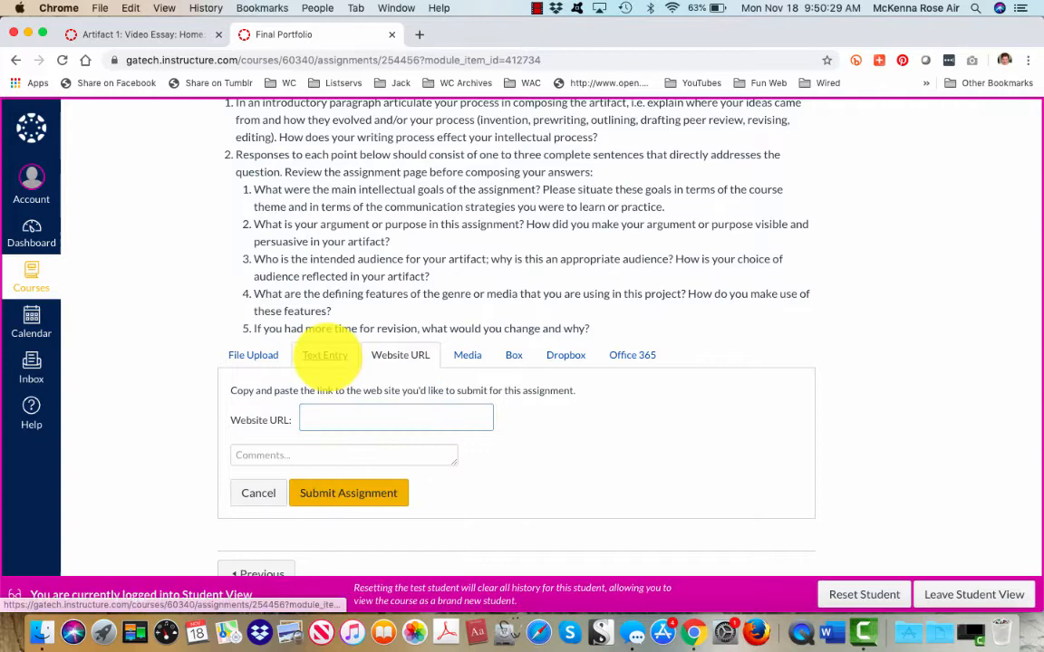
pyautogui.click(324, 353)
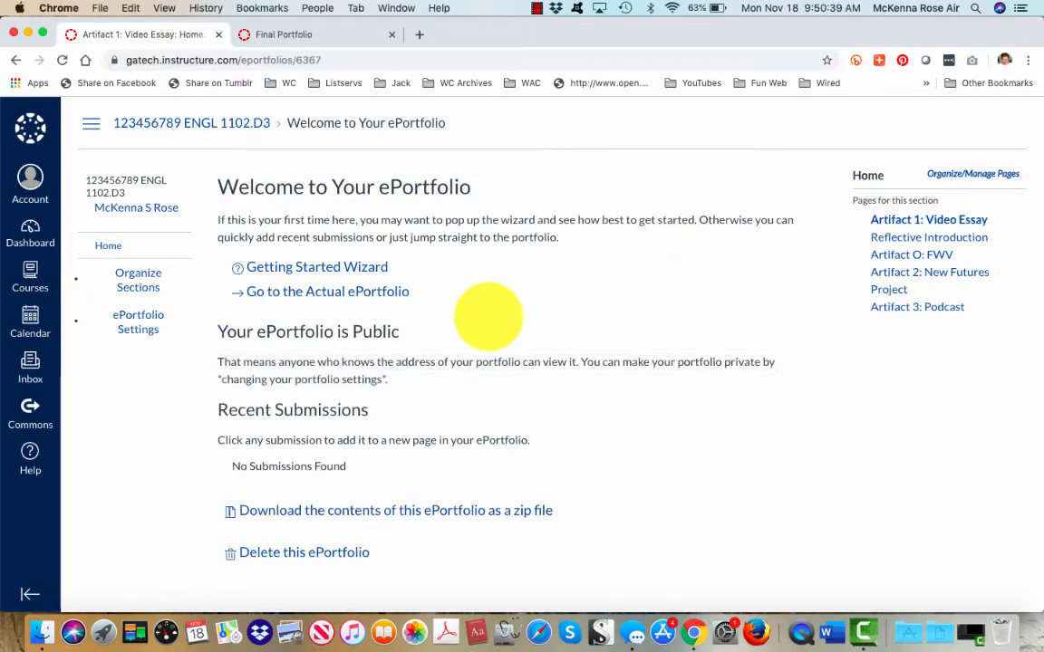
pyautogui.moveTo(544, 440)
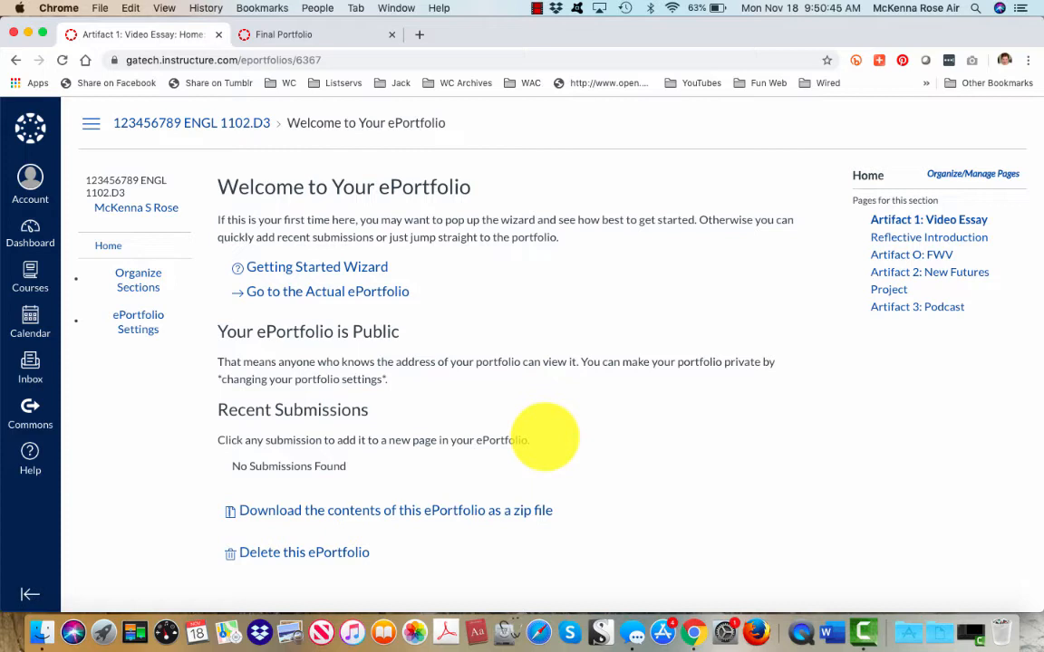
pyautogui.moveTo(138, 323)
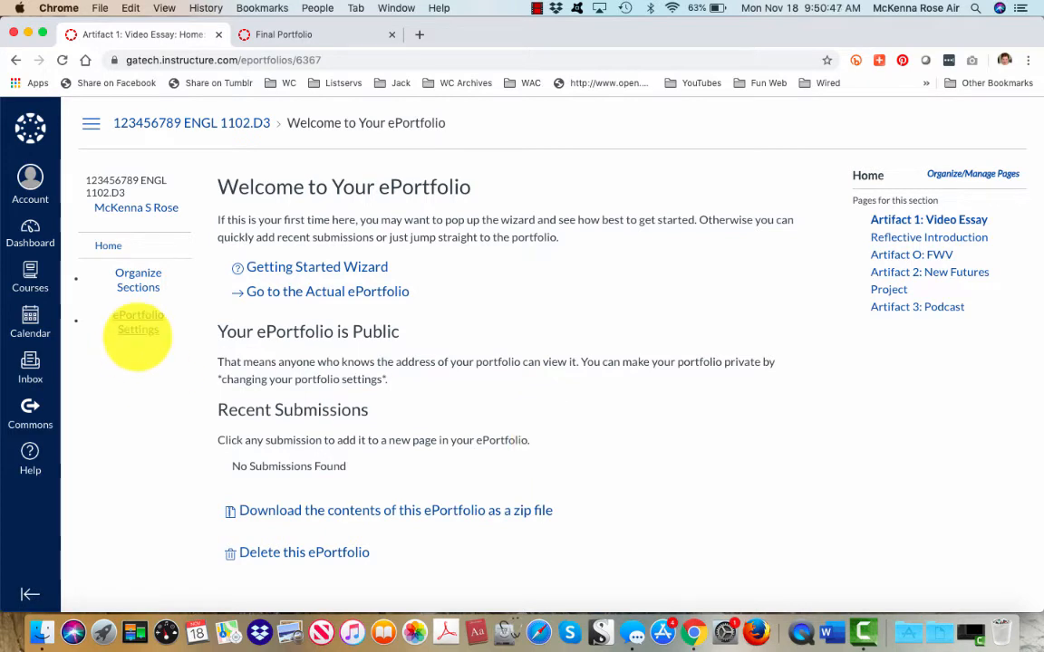
# In ePortfolio Settings, turn off Make it Public for the ENGL 1102 ePortfolio
pyautogui.click(138, 323)
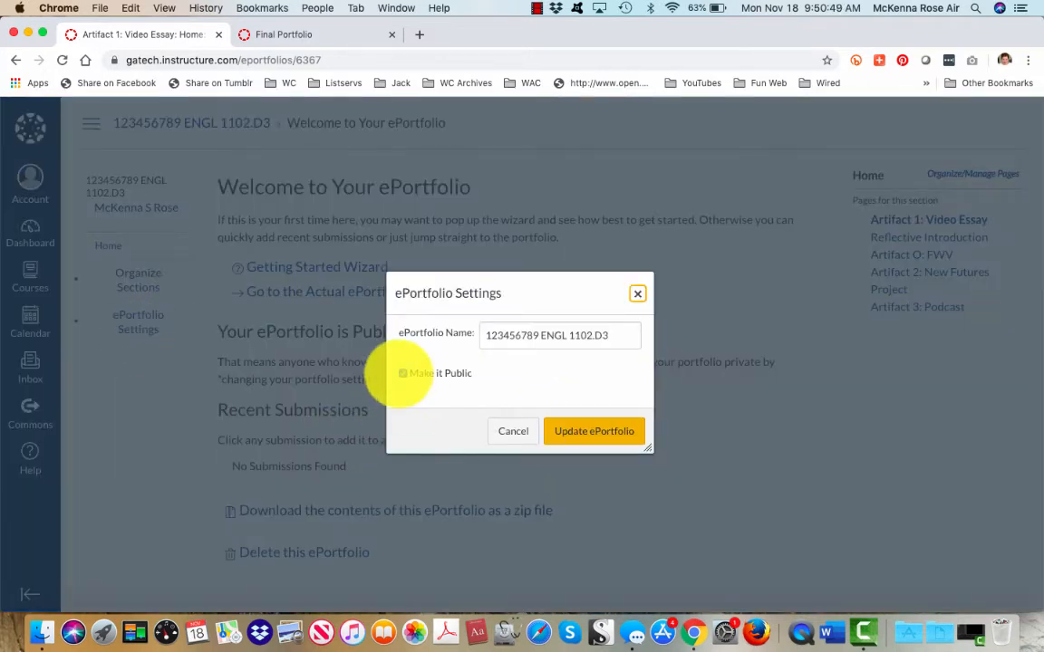
pyautogui.click(402, 374)
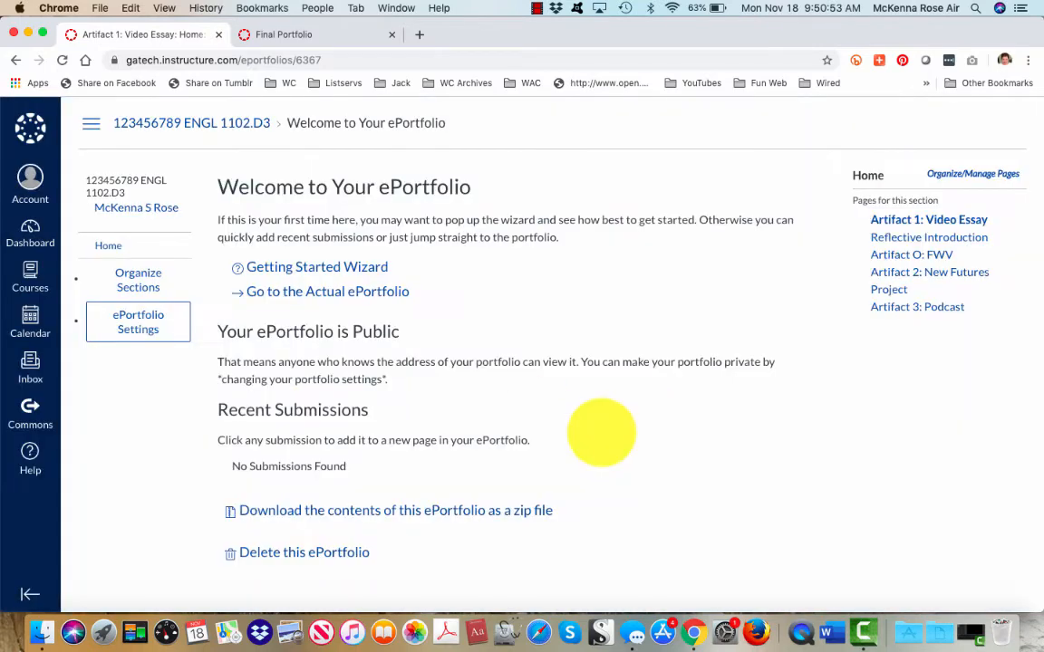
pyautogui.moveTo(39, 37)
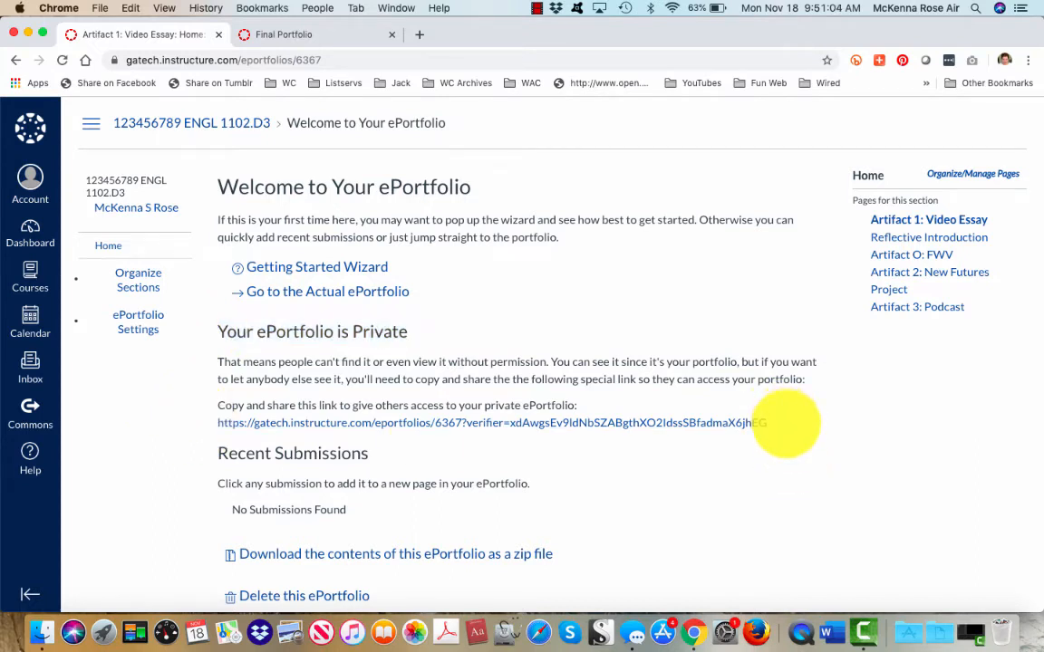
# Select the whole private share link under 'Your ePortfolio is Private' for copying
pyautogui.tripleClick(489, 423)
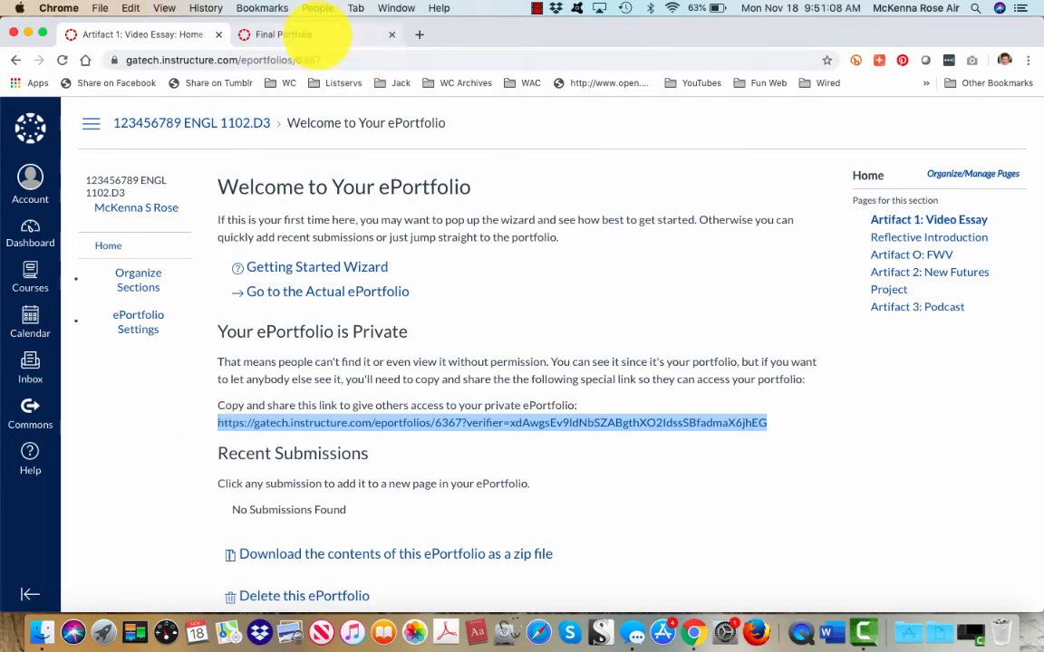
# Return to the course home, enter Student View and reach the Final Portfolio assignment
pyautogui.click(283, 35)
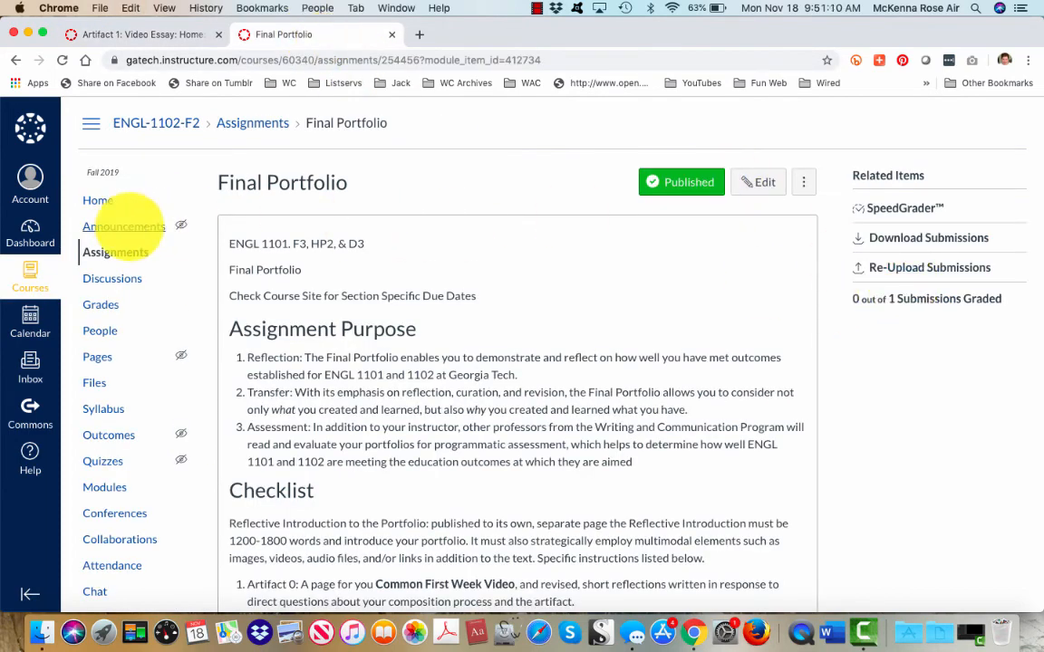
pyautogui.click(98, 199)
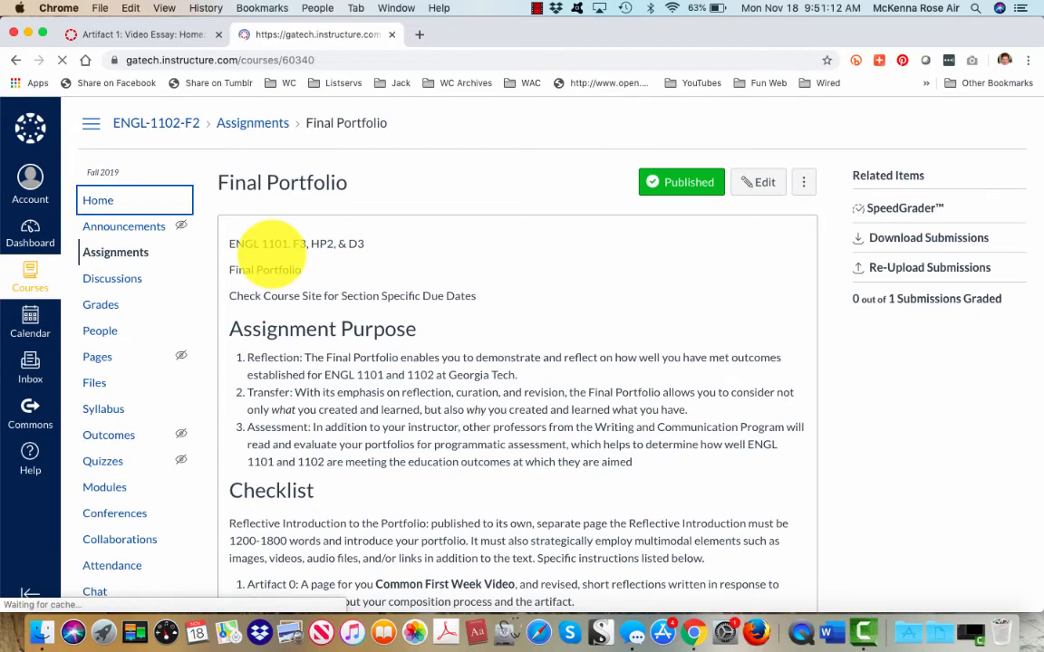
pyautogui.click(105, 485)
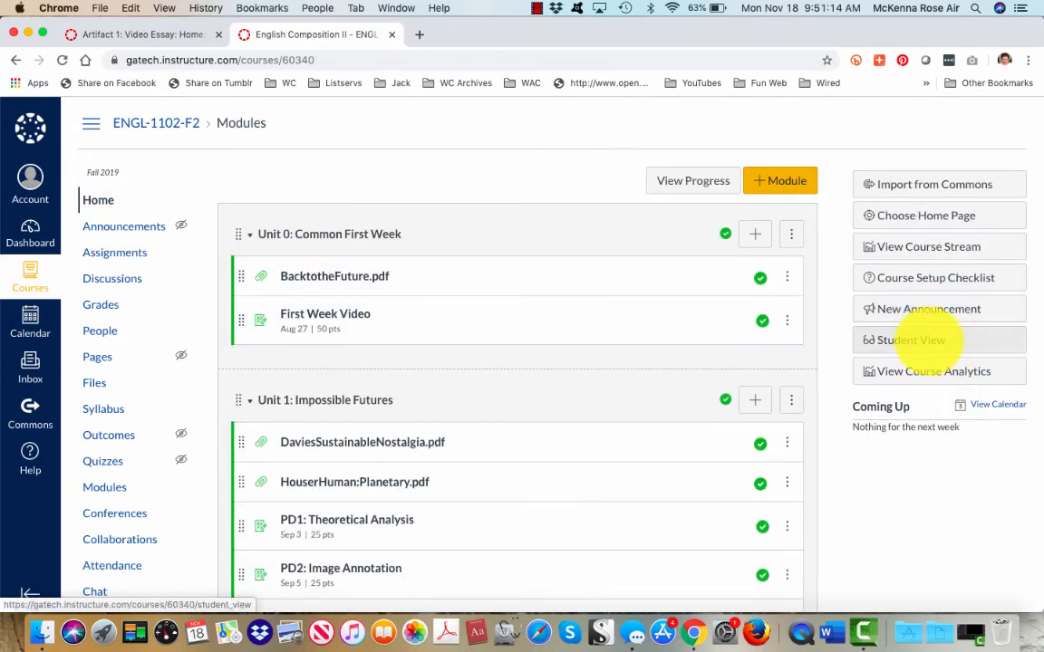
pyautogui.click(910, 341)
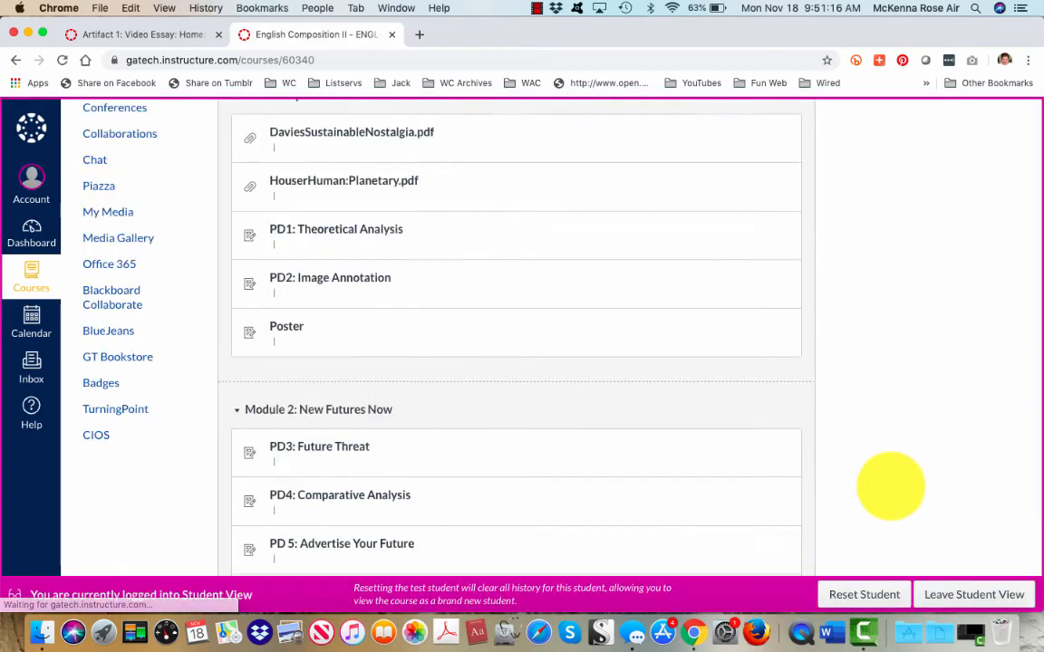
pyautogui.scroll(-3)
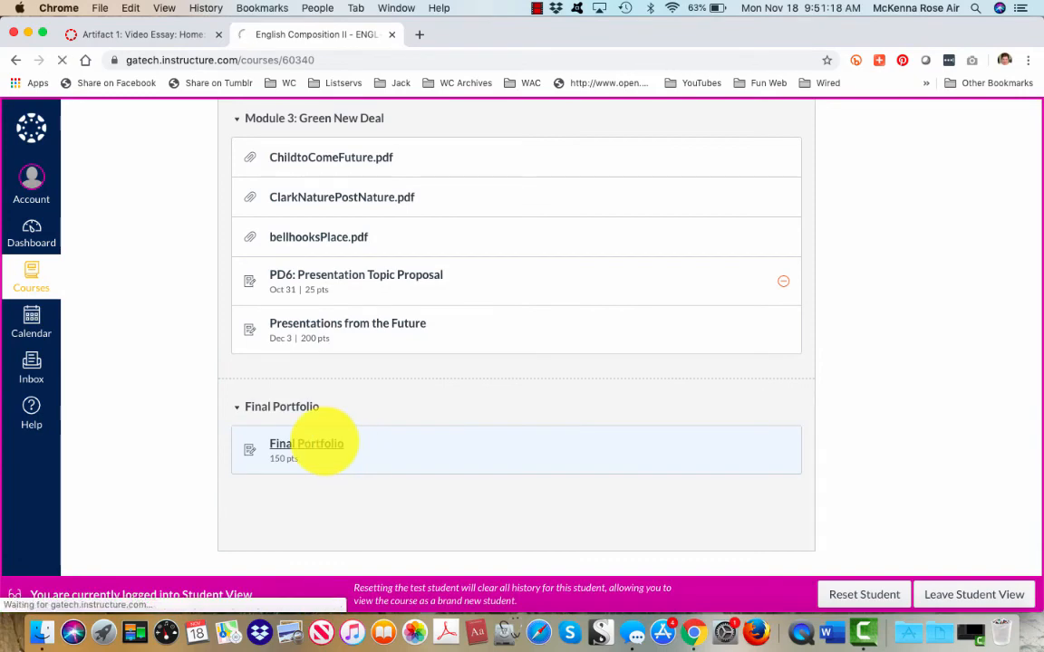
pyautogui.click(305, 442)
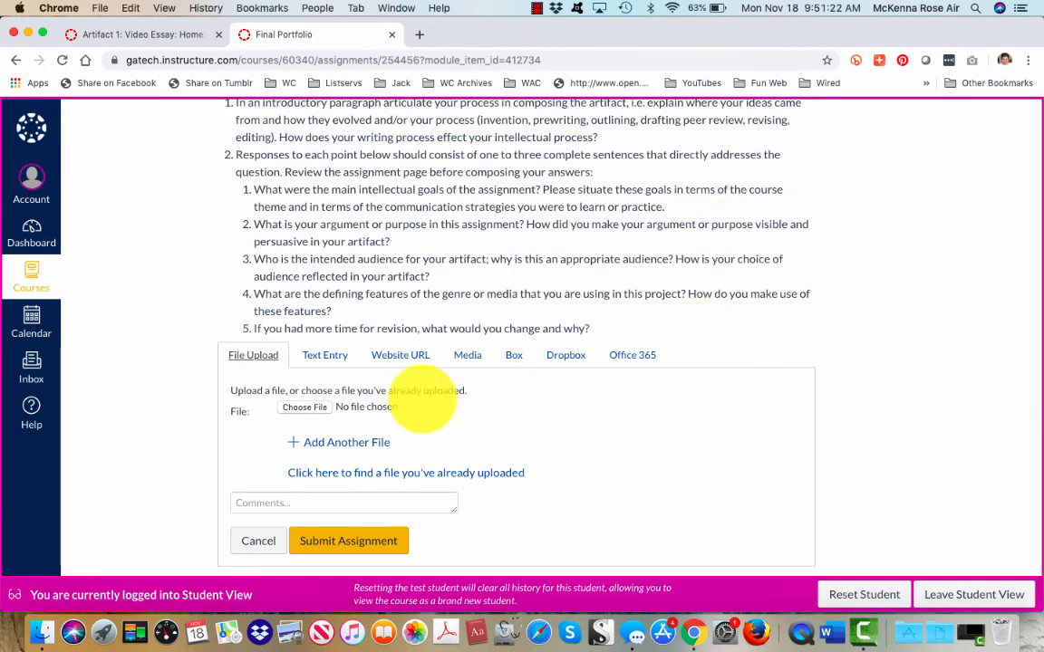
# Submit Final Portfolio with the private ePortfolio link as its Website URL
pyautogui.click(325, 354)
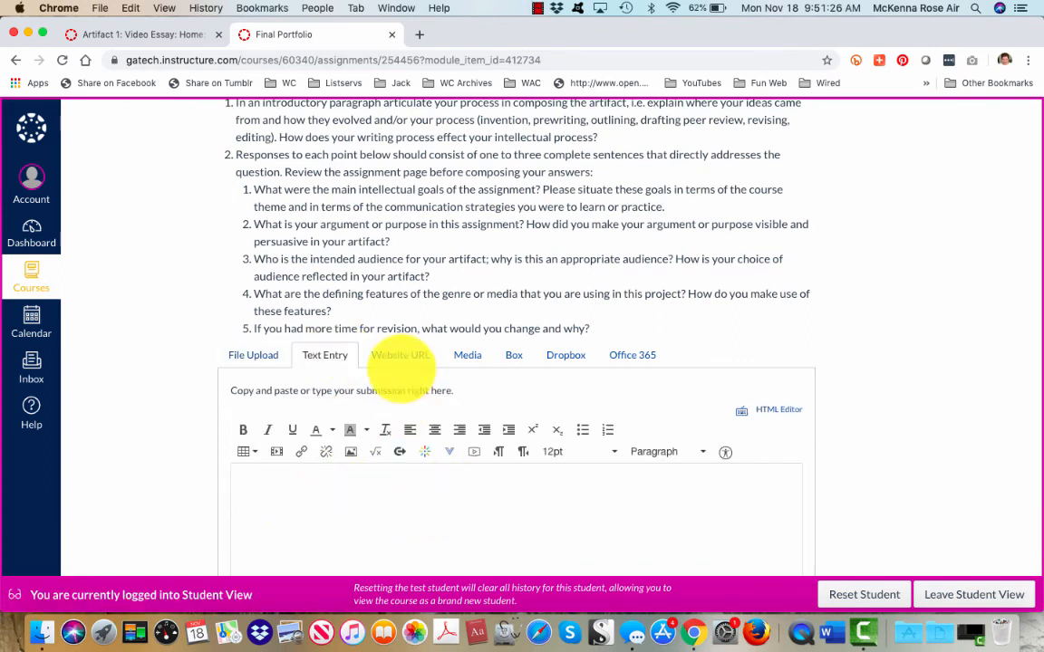
pyautogui.click(399, 354)
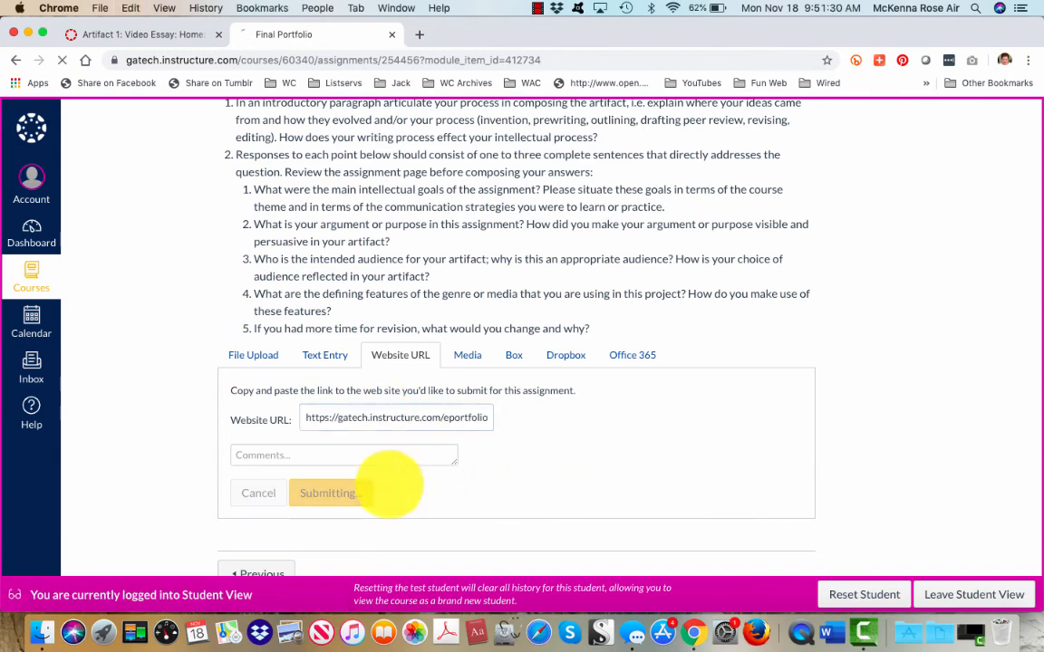
pyautogui.click(328, 493)
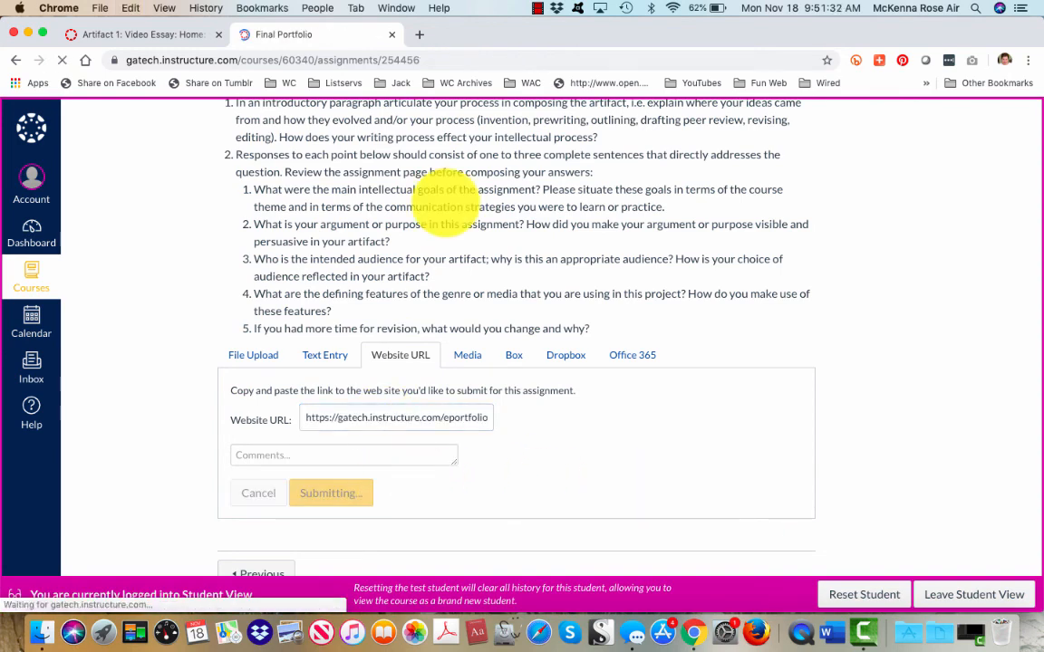
pyautogui.click(330, 493)
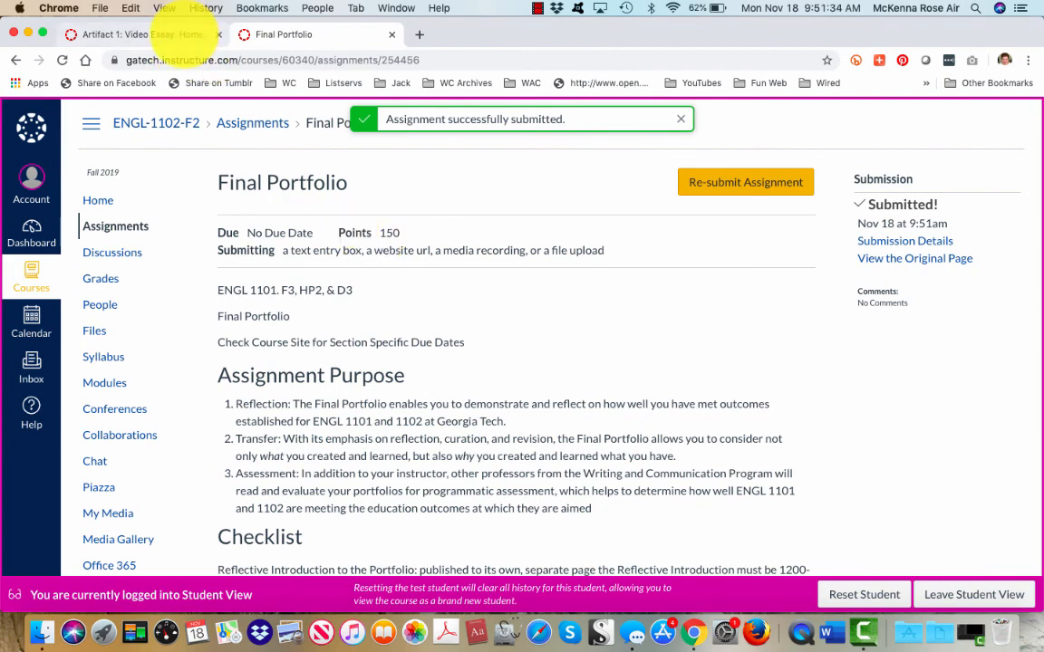